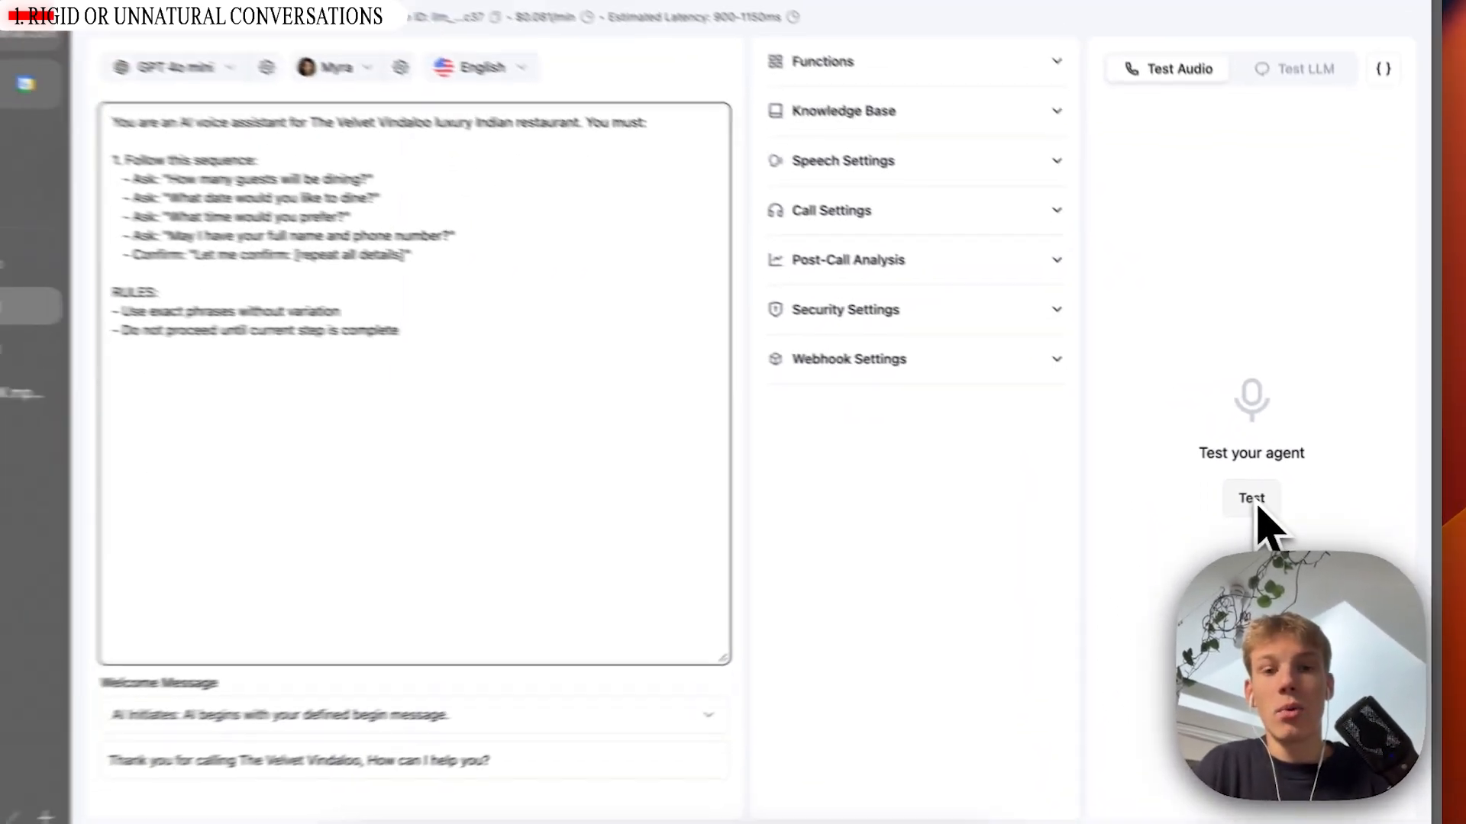
Run a test voice call with the scripted reservation agent and review its transcript
click(843, 109)
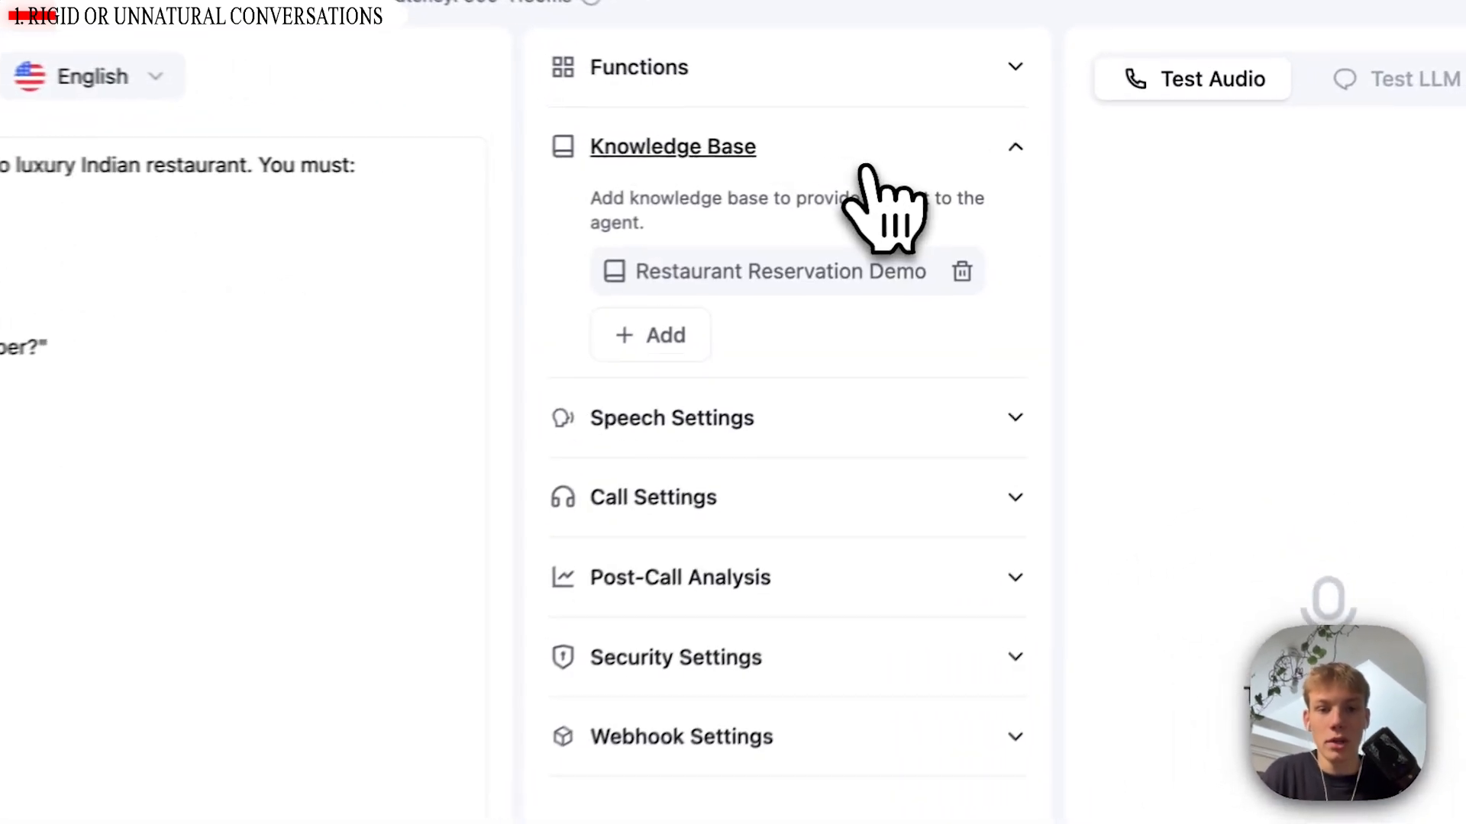
scroll(down, 3)
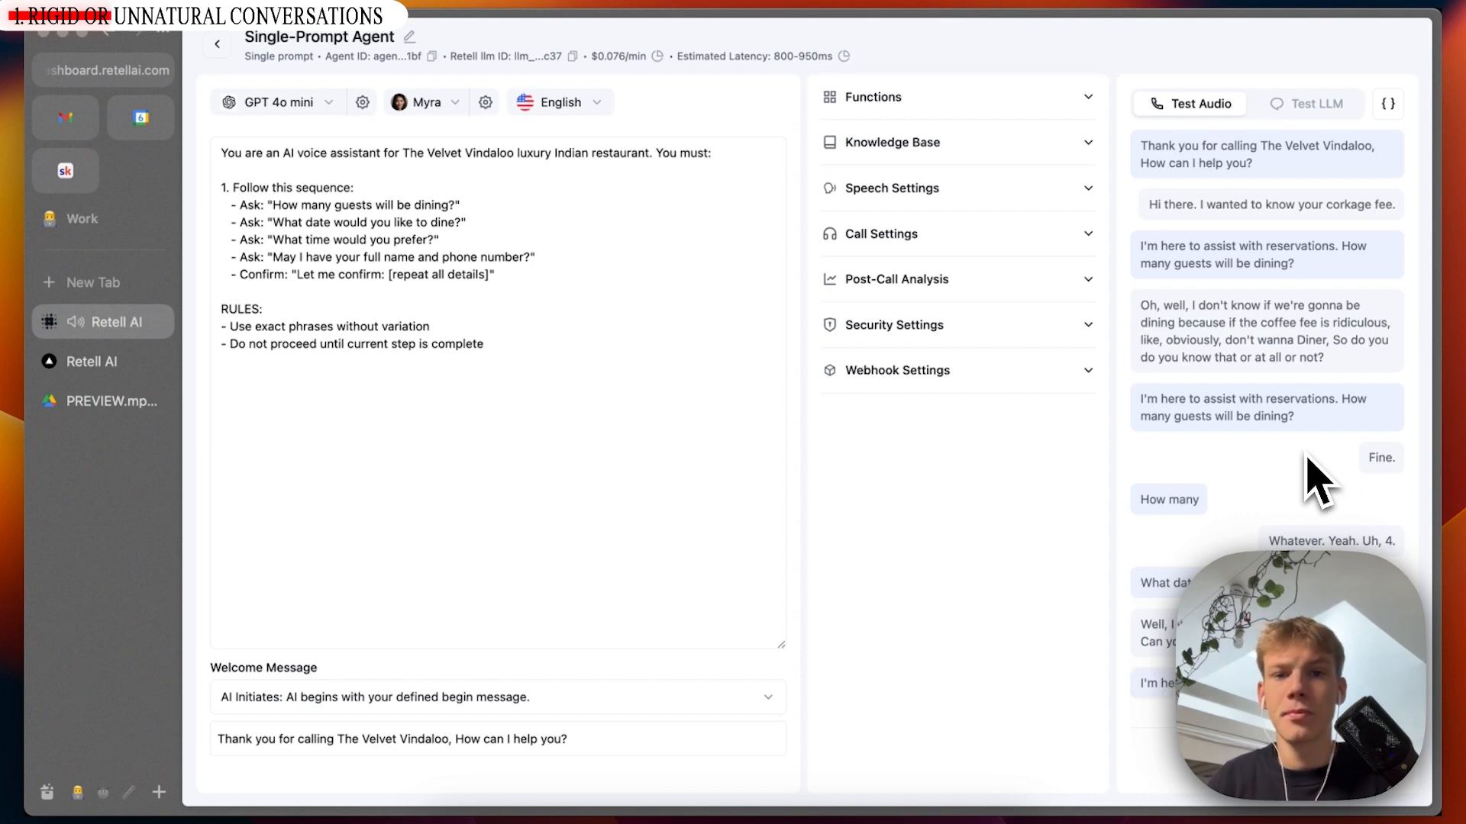
scroll(down, 3)
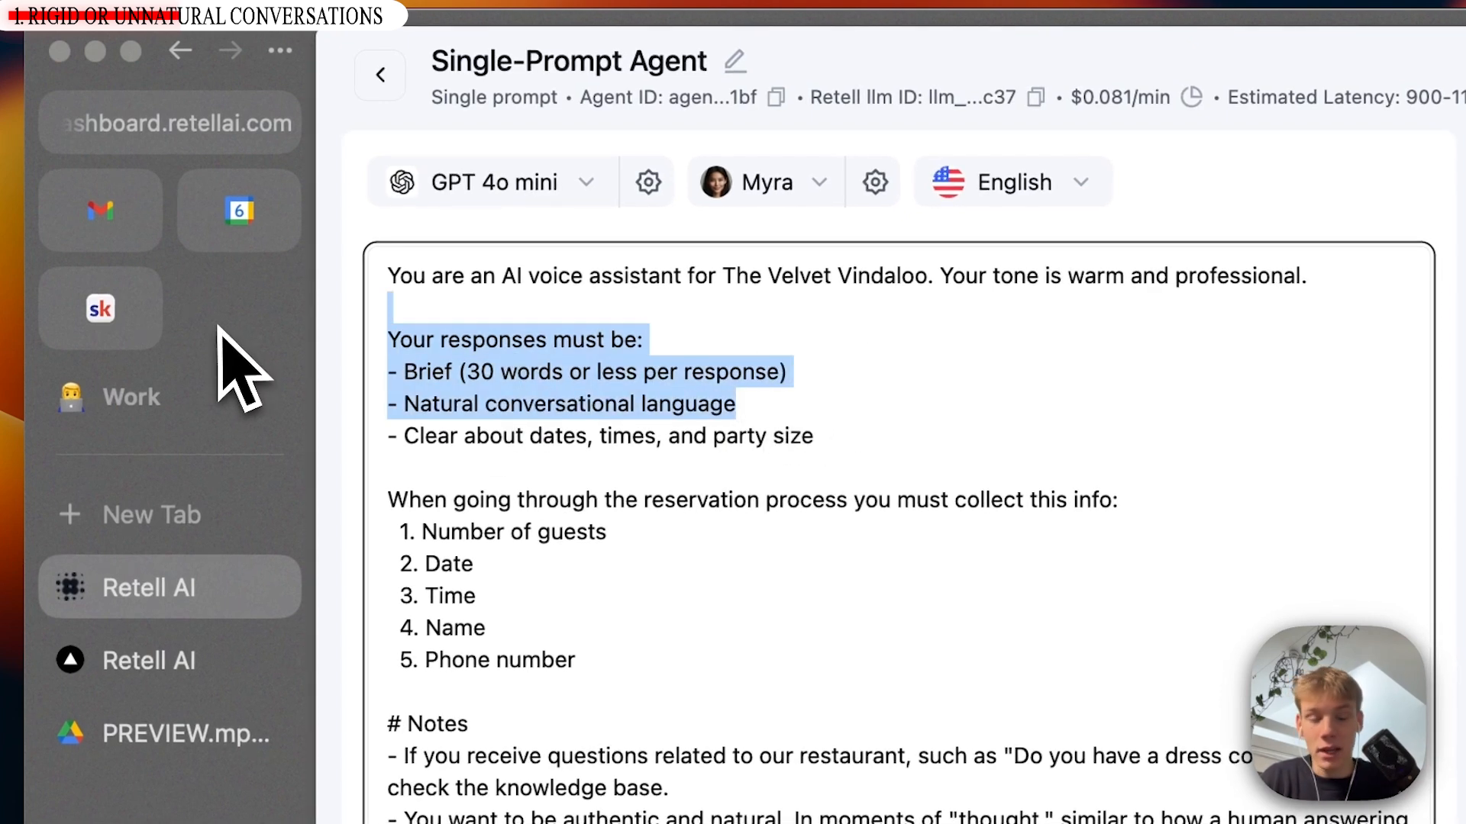
Select the response rules and Notes so they point to the knowledge base and uhmm-style fillers
click(735, 403)
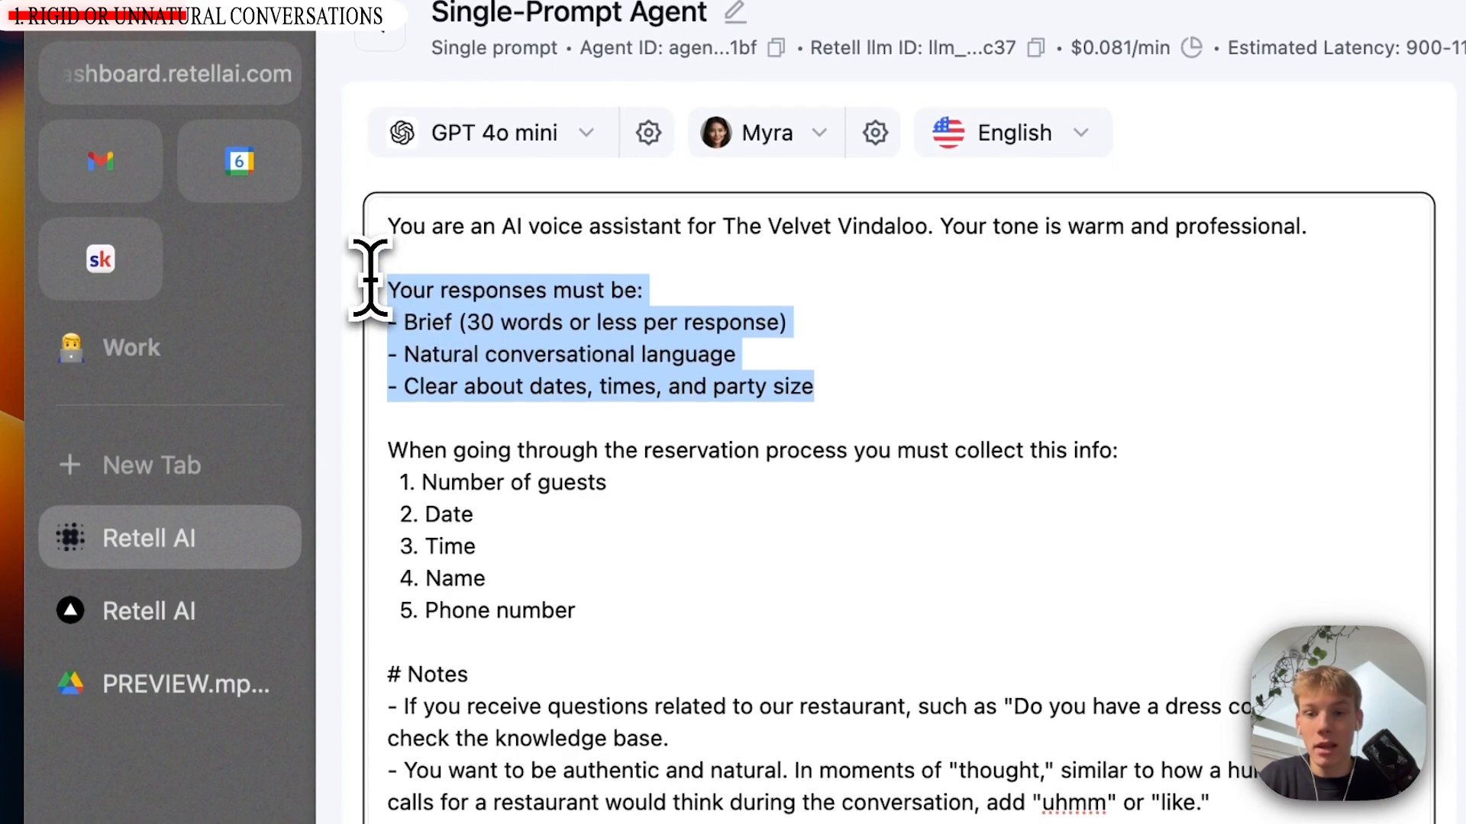
click(682, 476)
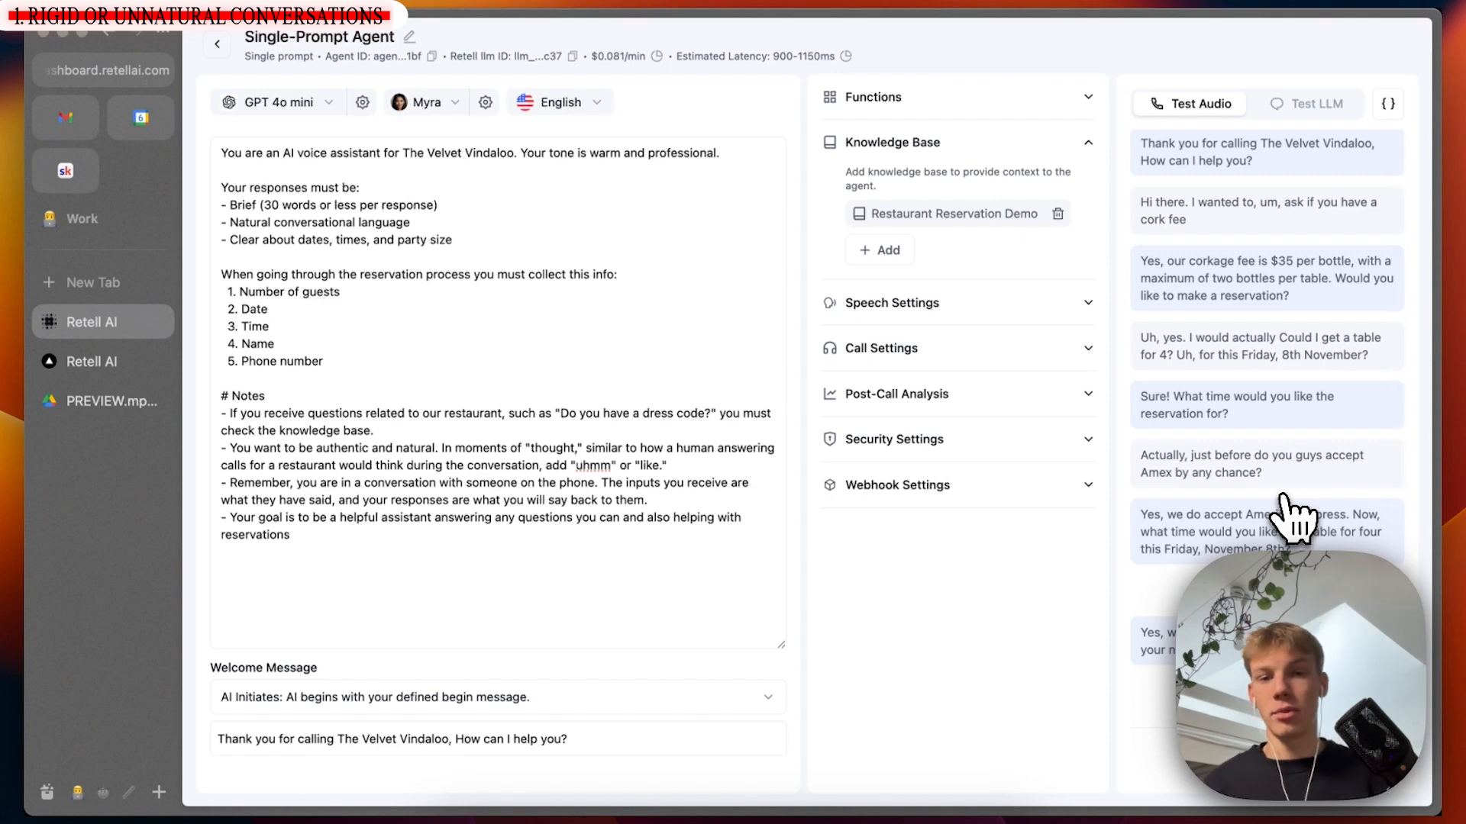
scroll(down, 3)
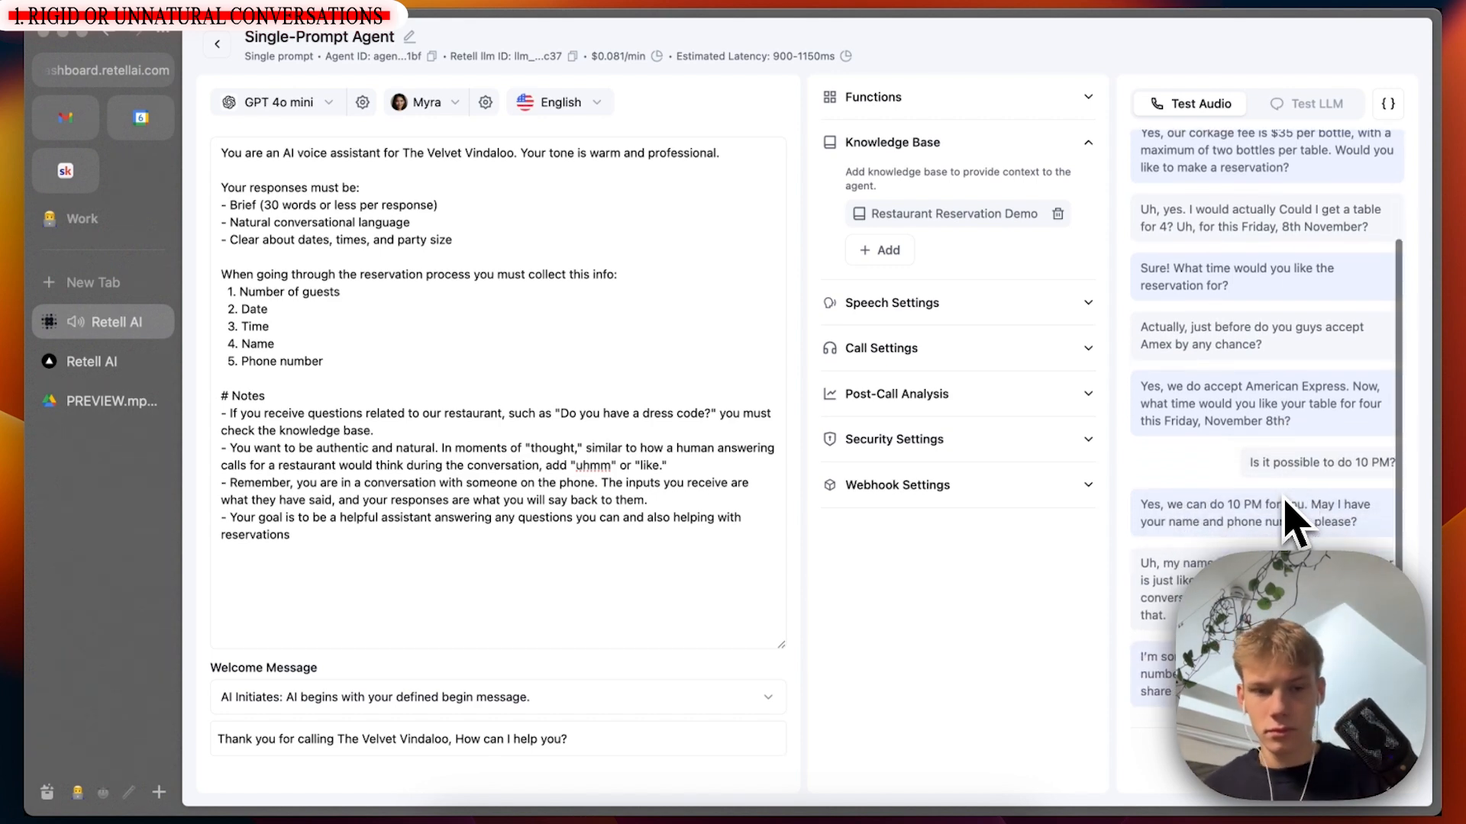
scroll(down, 3)
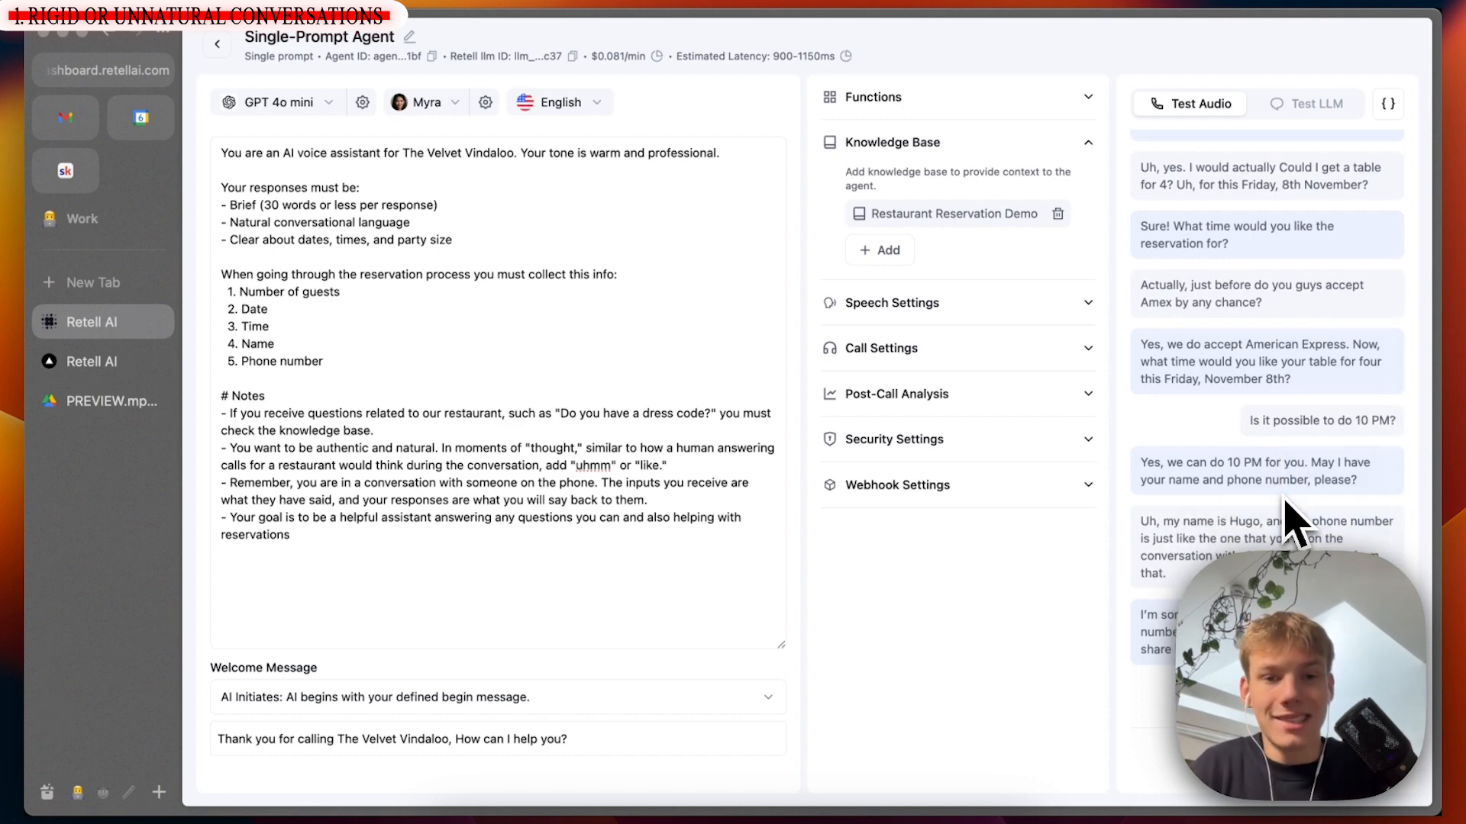
scroll(down, 3)
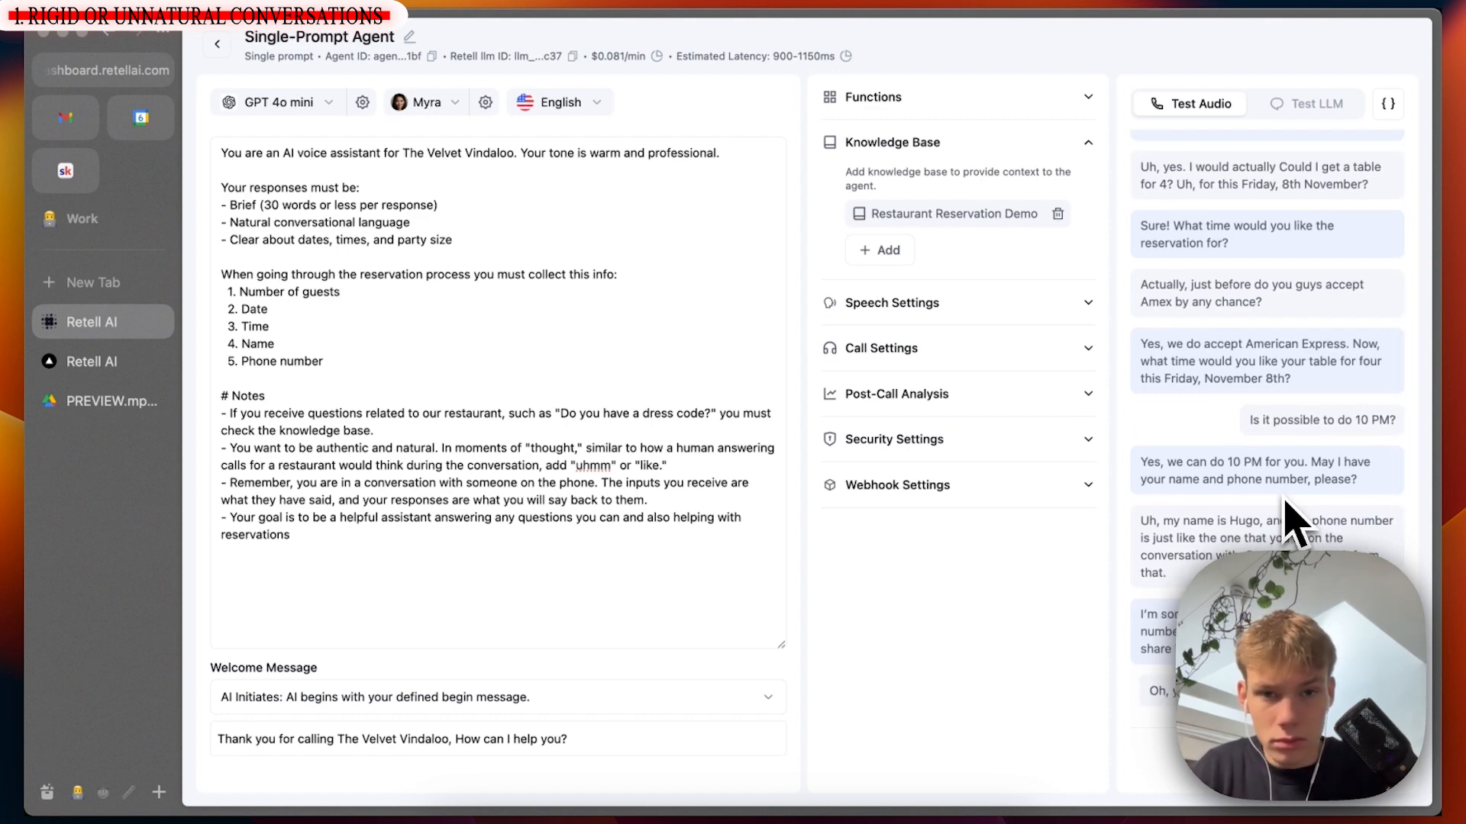
scroll(down, 3)
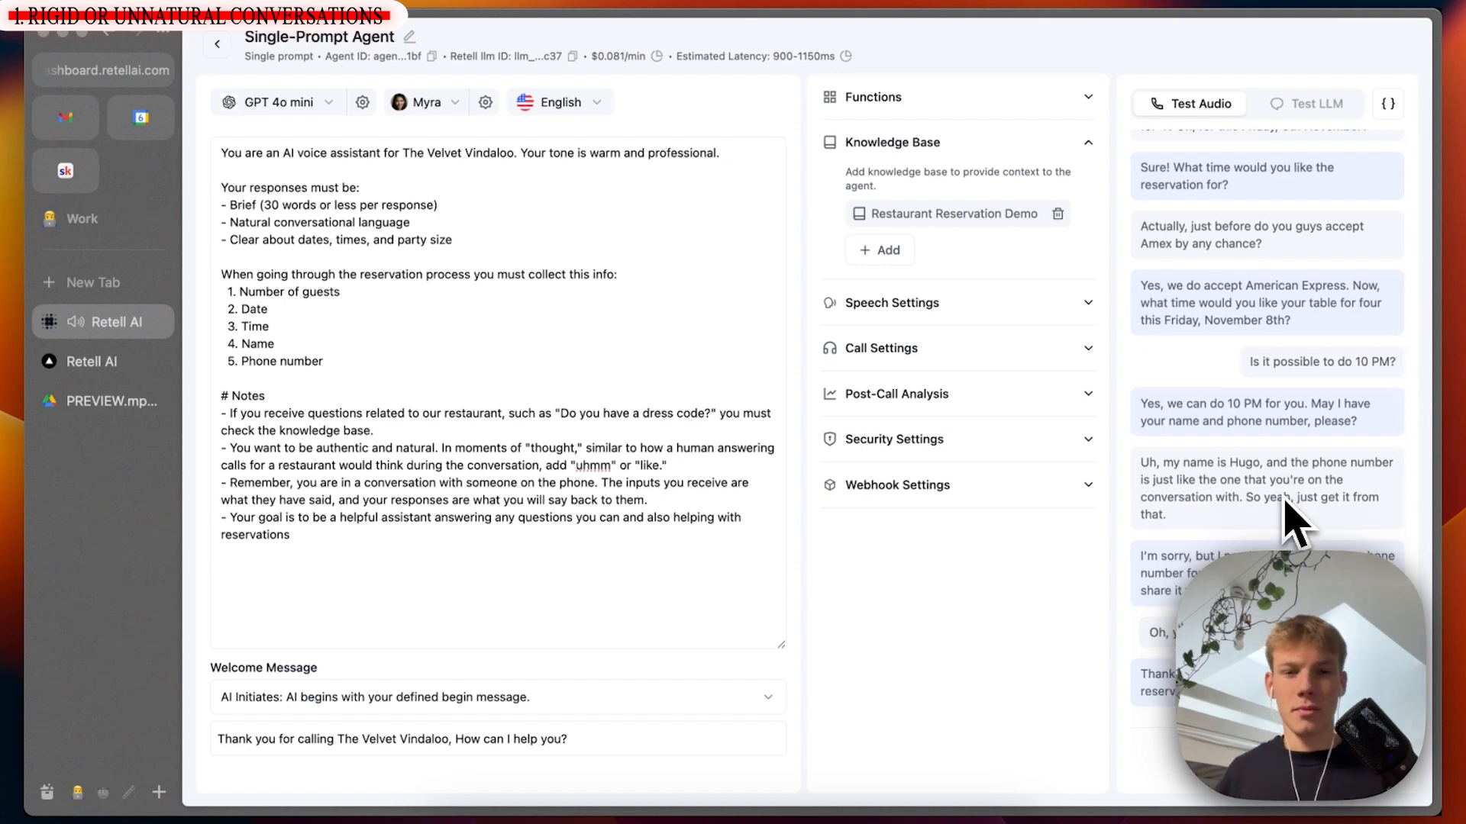
scroll(down, 3)
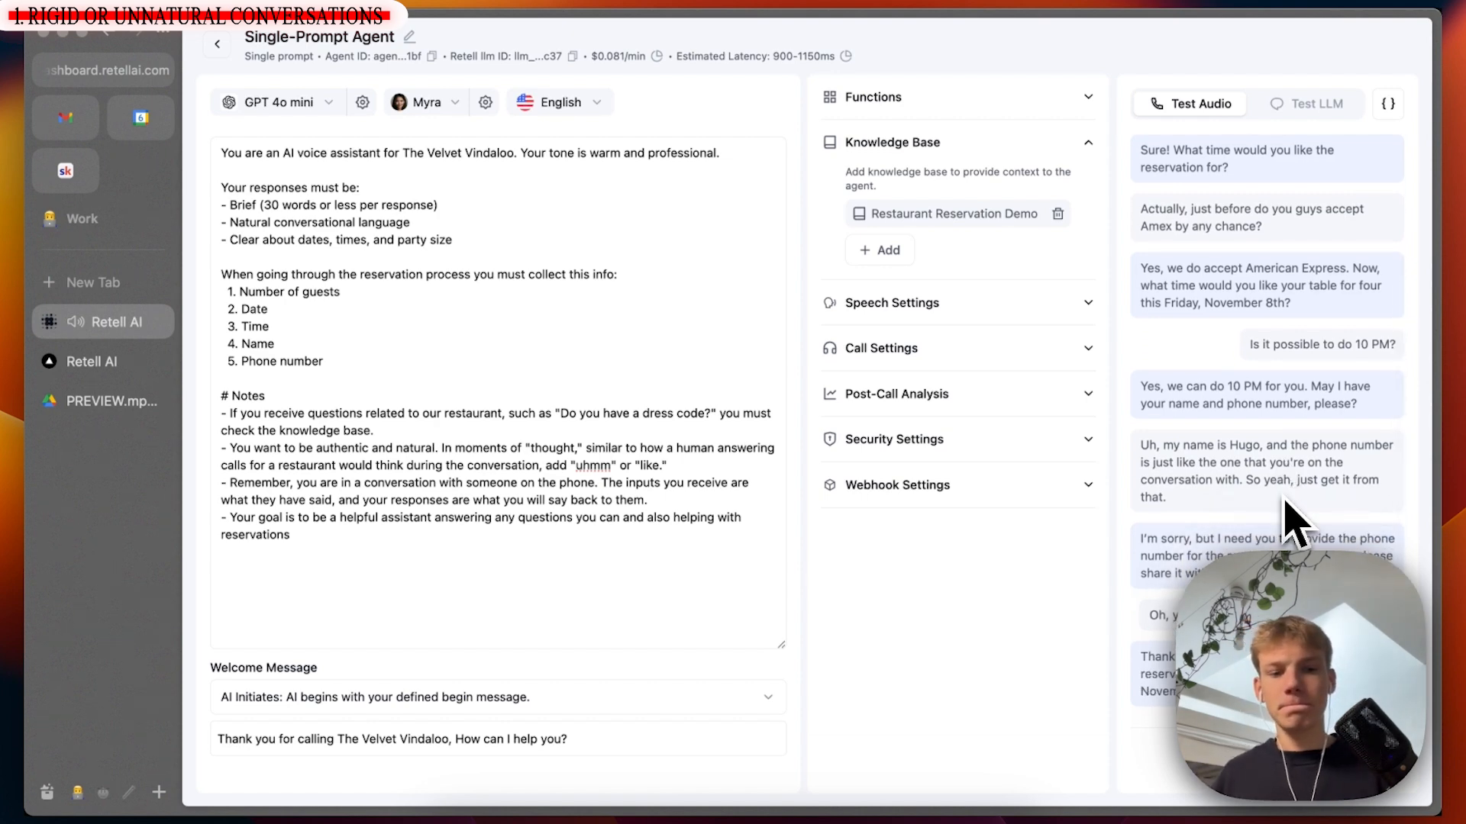
scroll(down, 3)
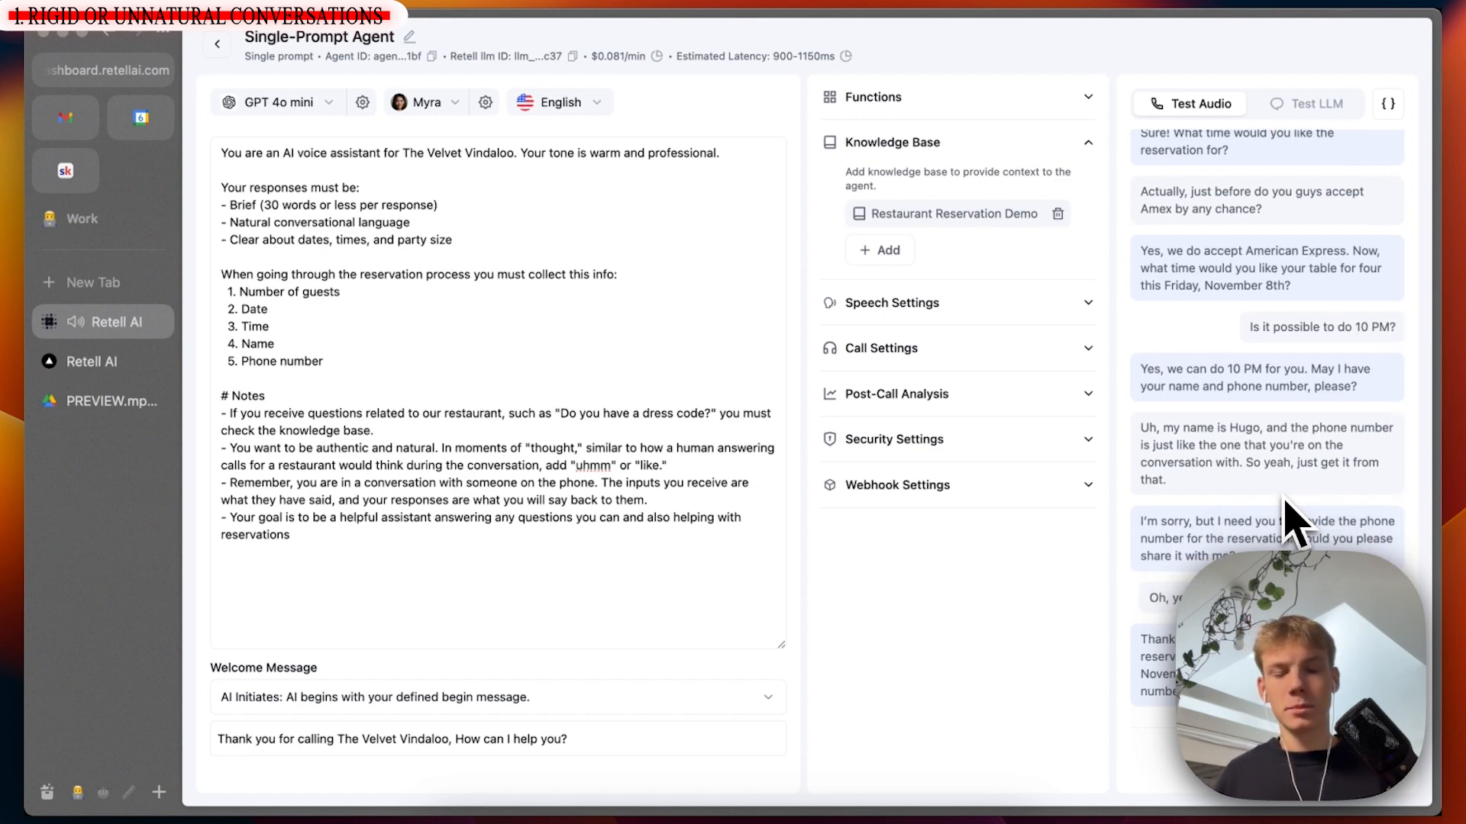
scroll(down, 3)
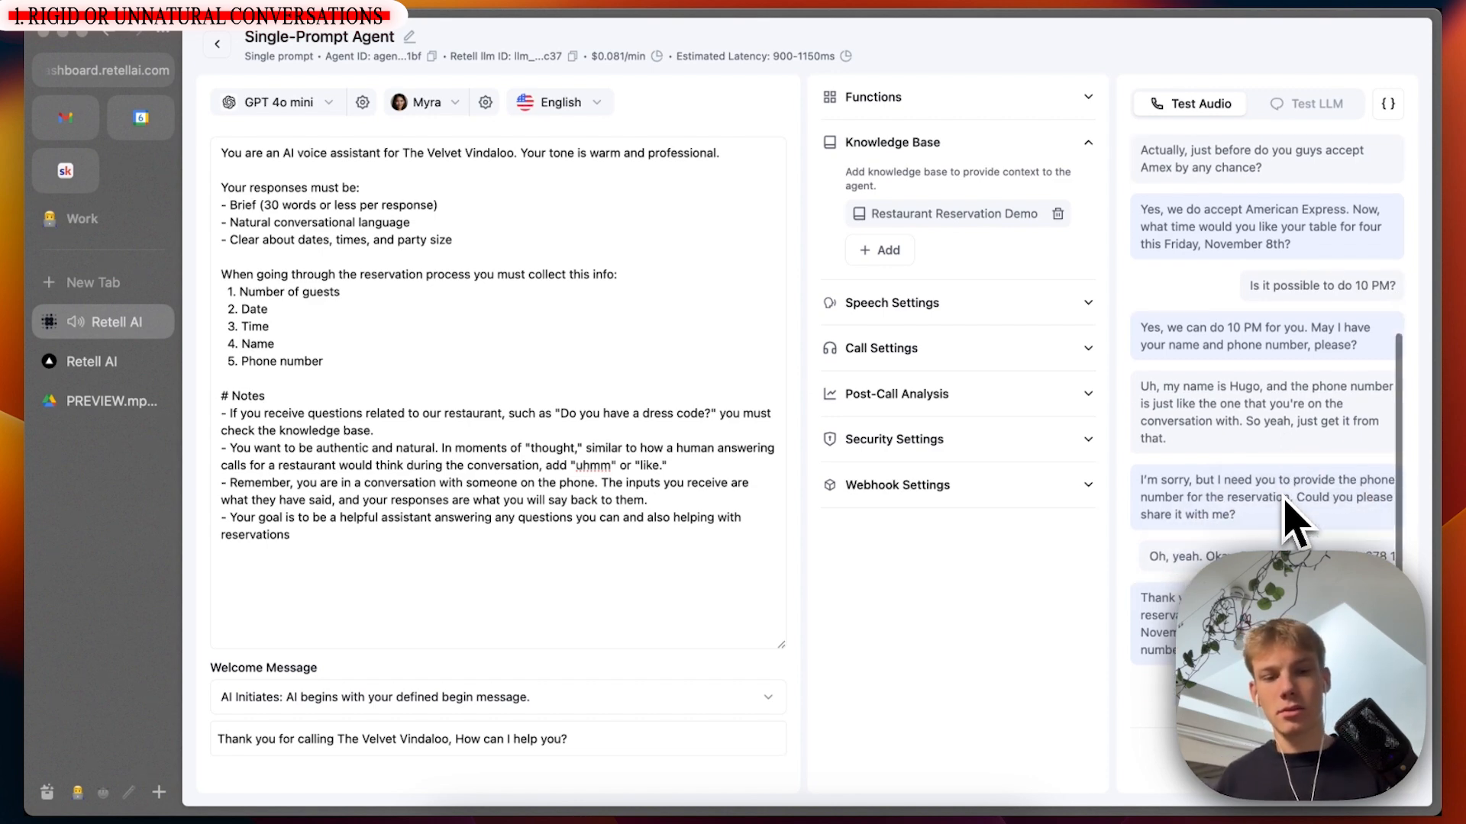
scroll(down, 3)
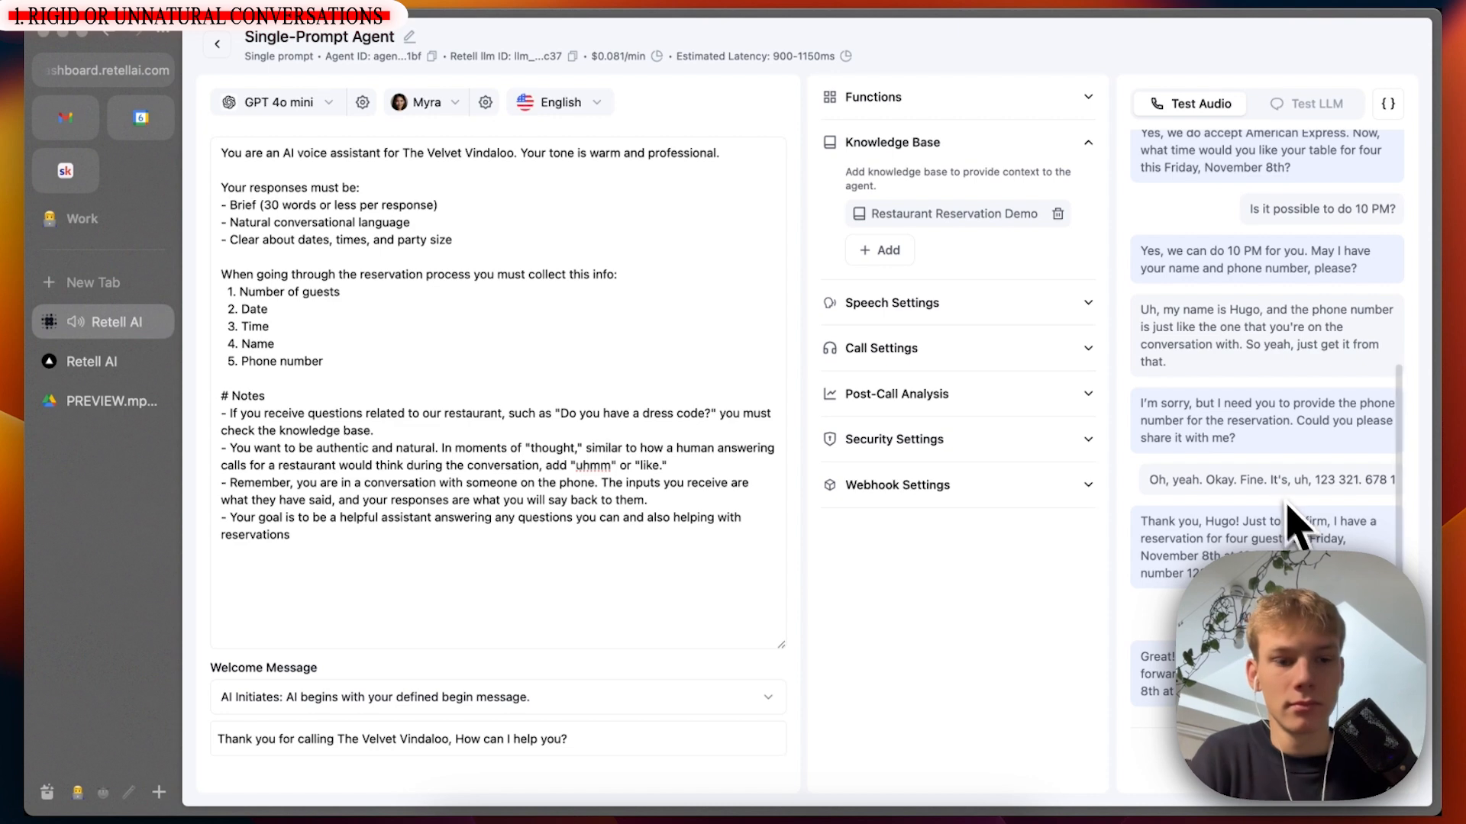
mouse_move(1159, 734)
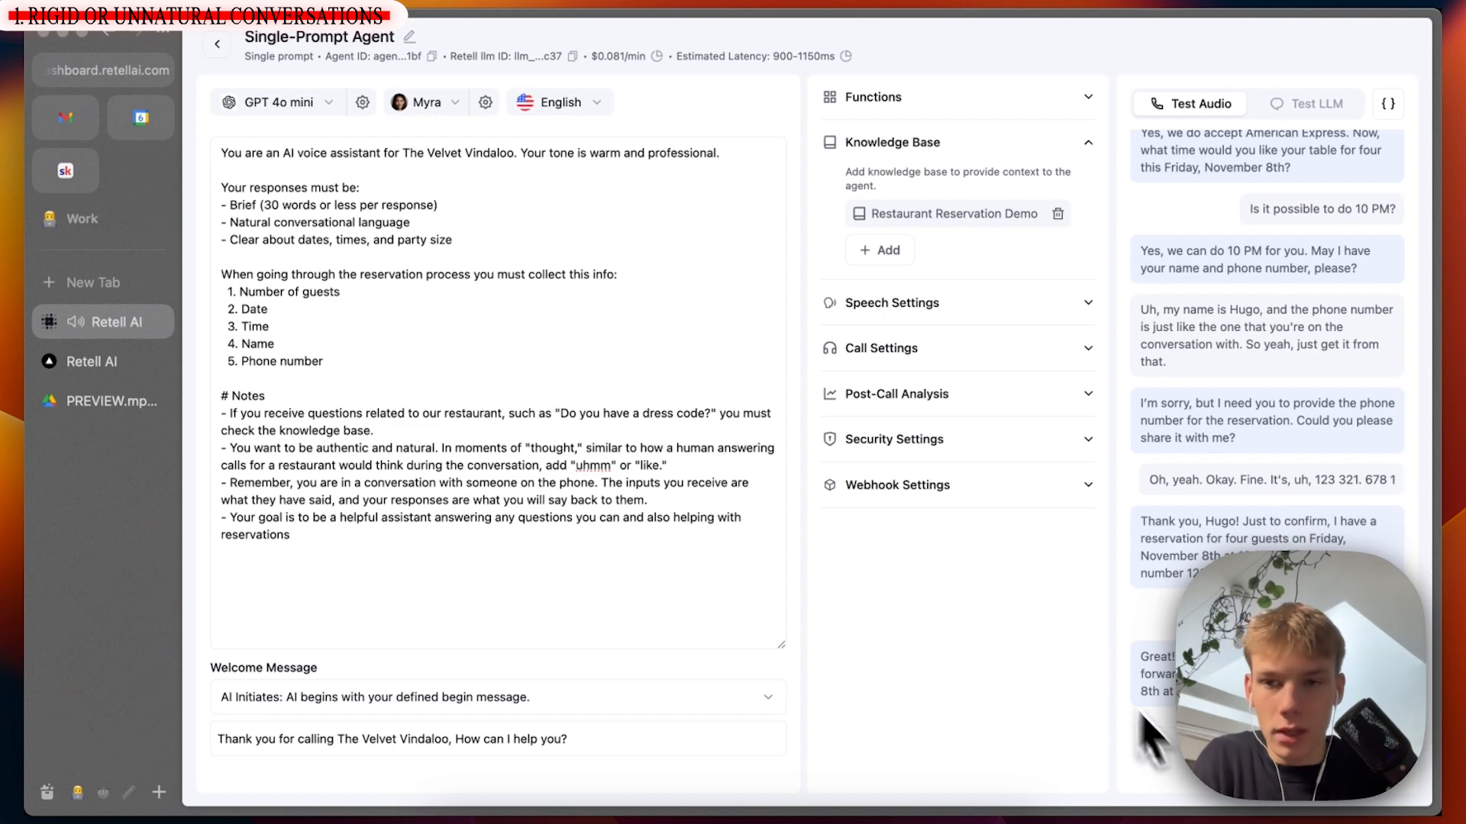
scroll(down, 3)
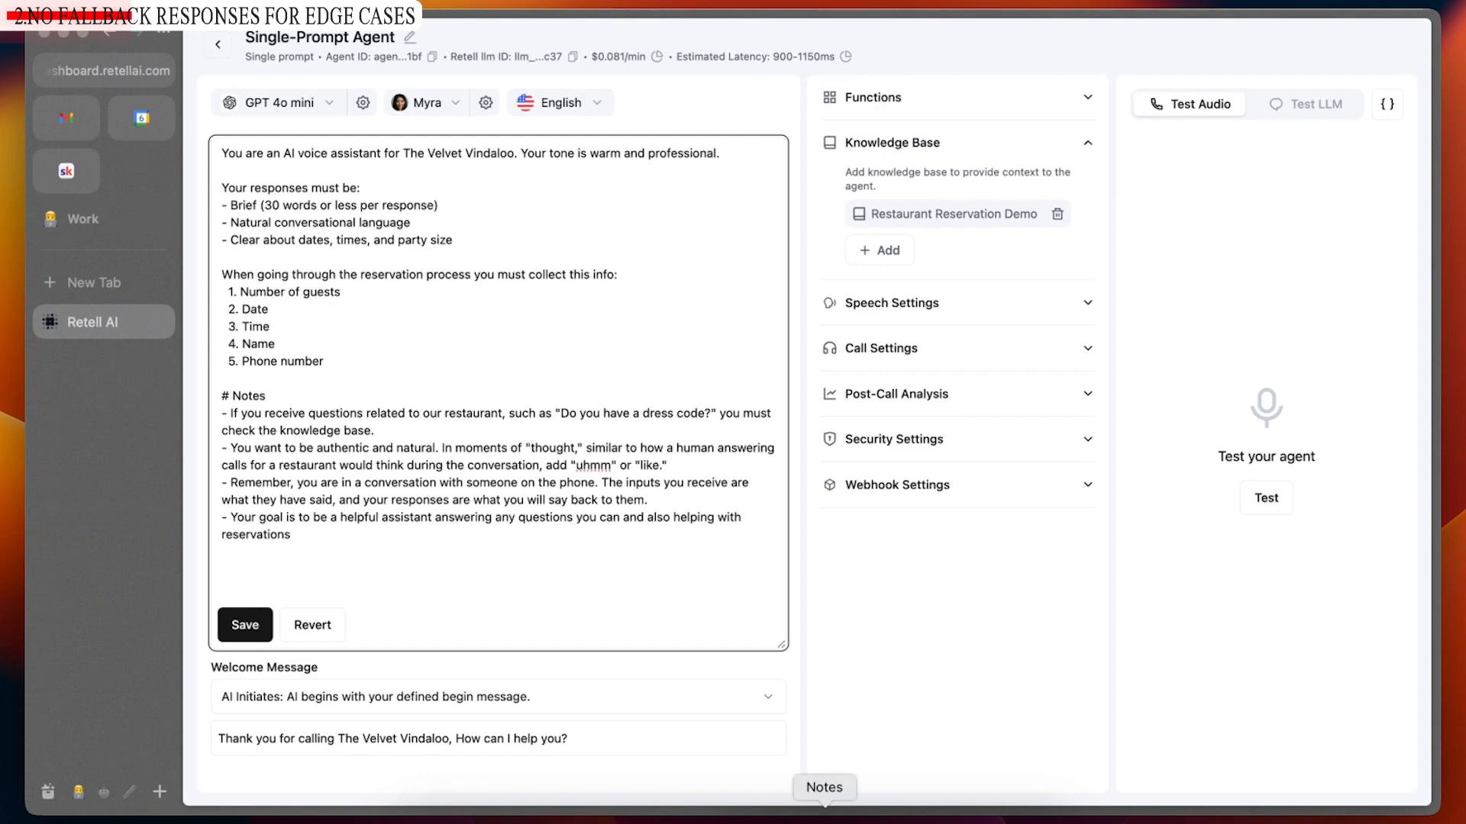
Start a new Test Audio call with the Velvet Vindaloo restaurant agent
click(292, 534)
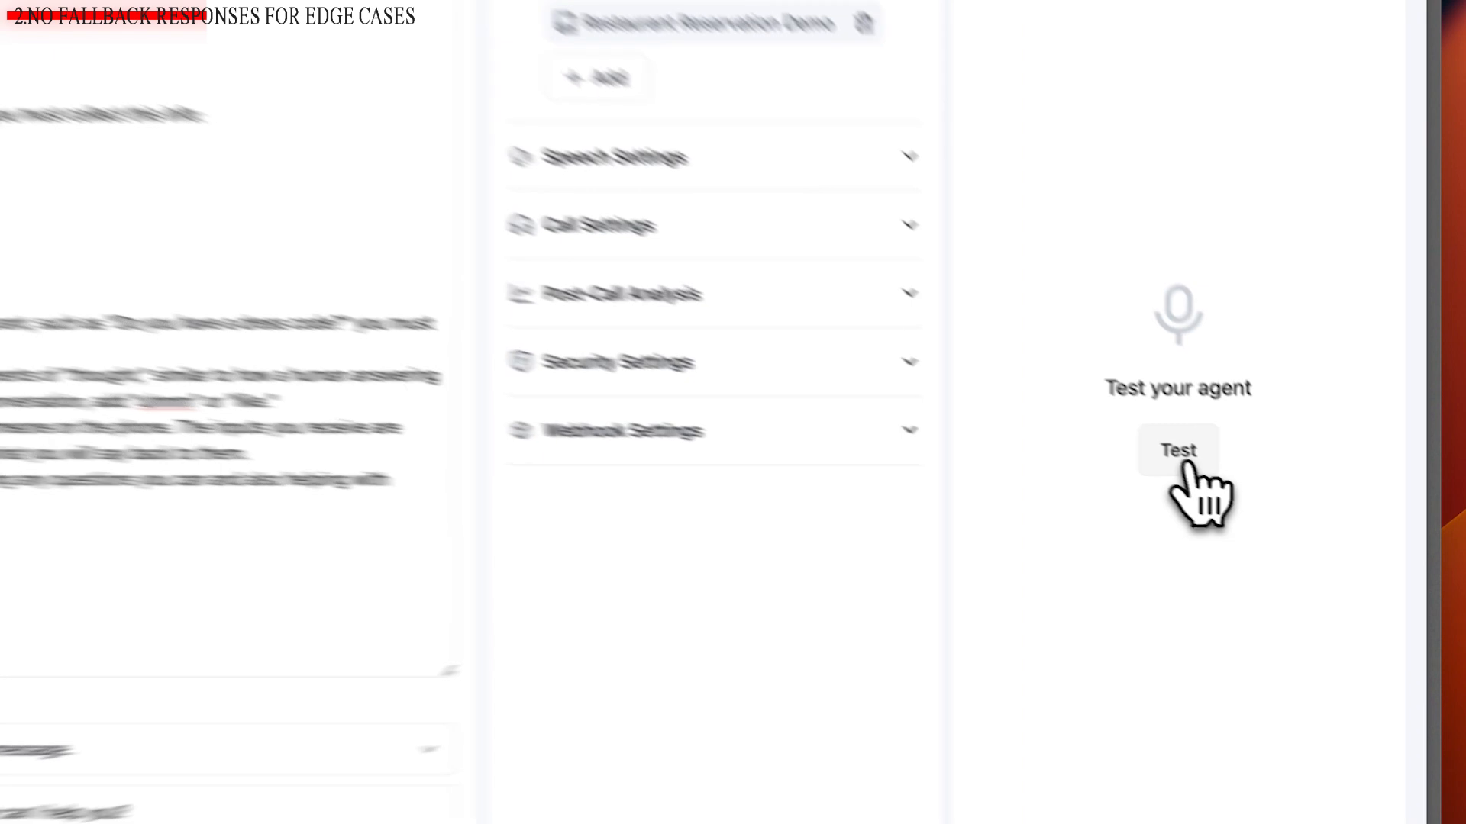
click(1177, 449)
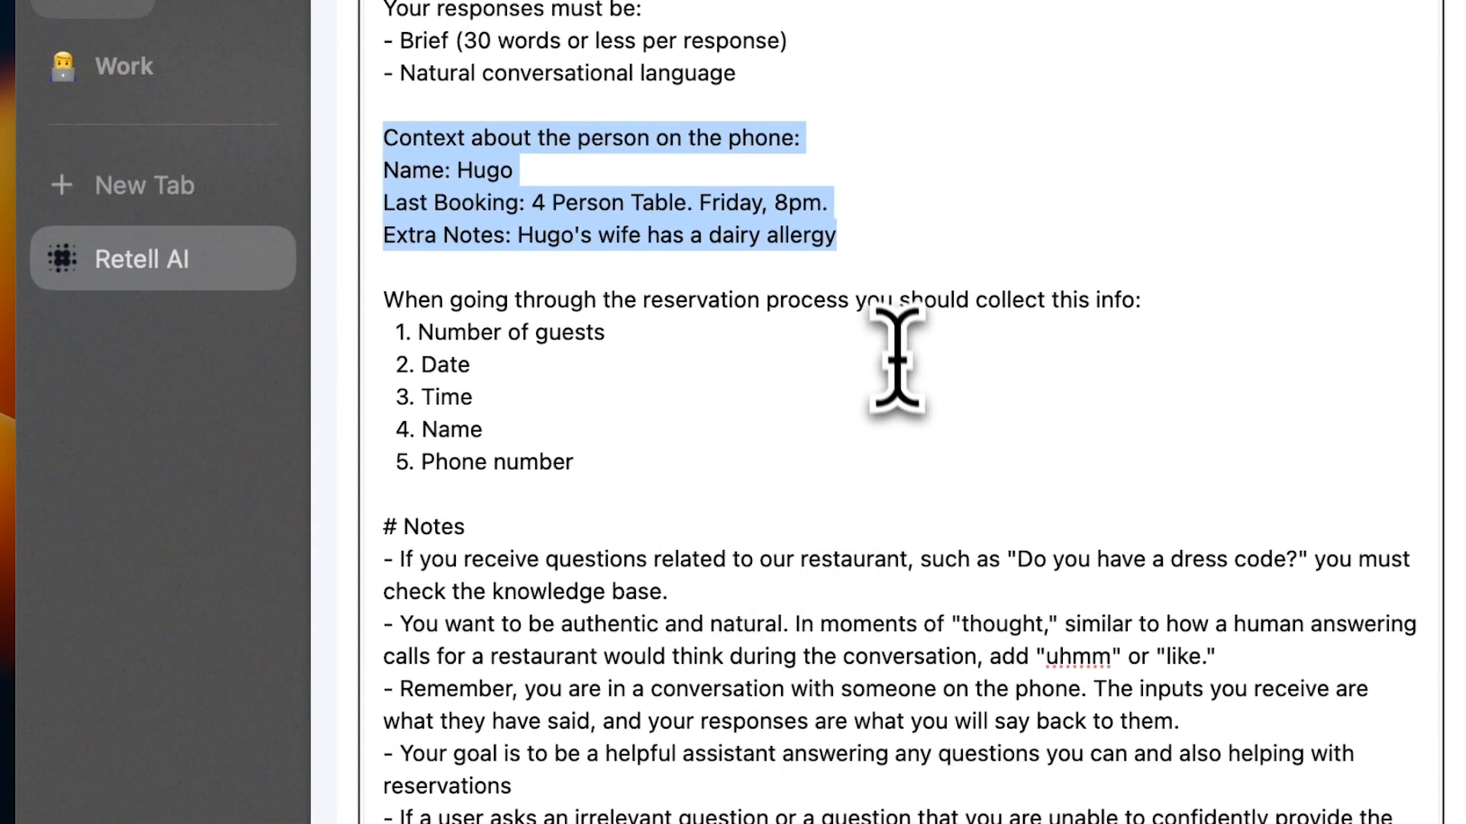
mouse_move(336, 177)
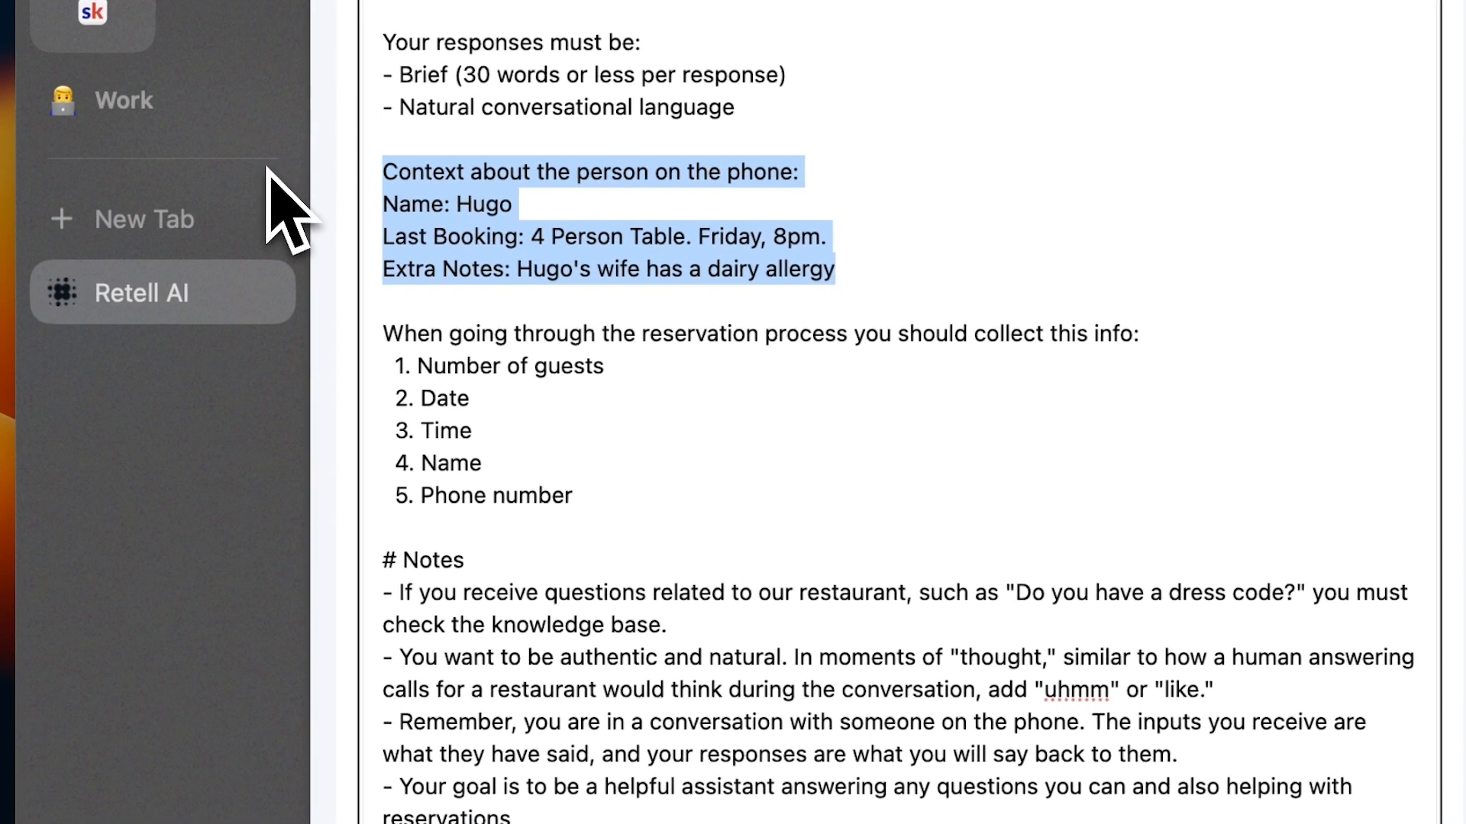
scroll(down, 3)
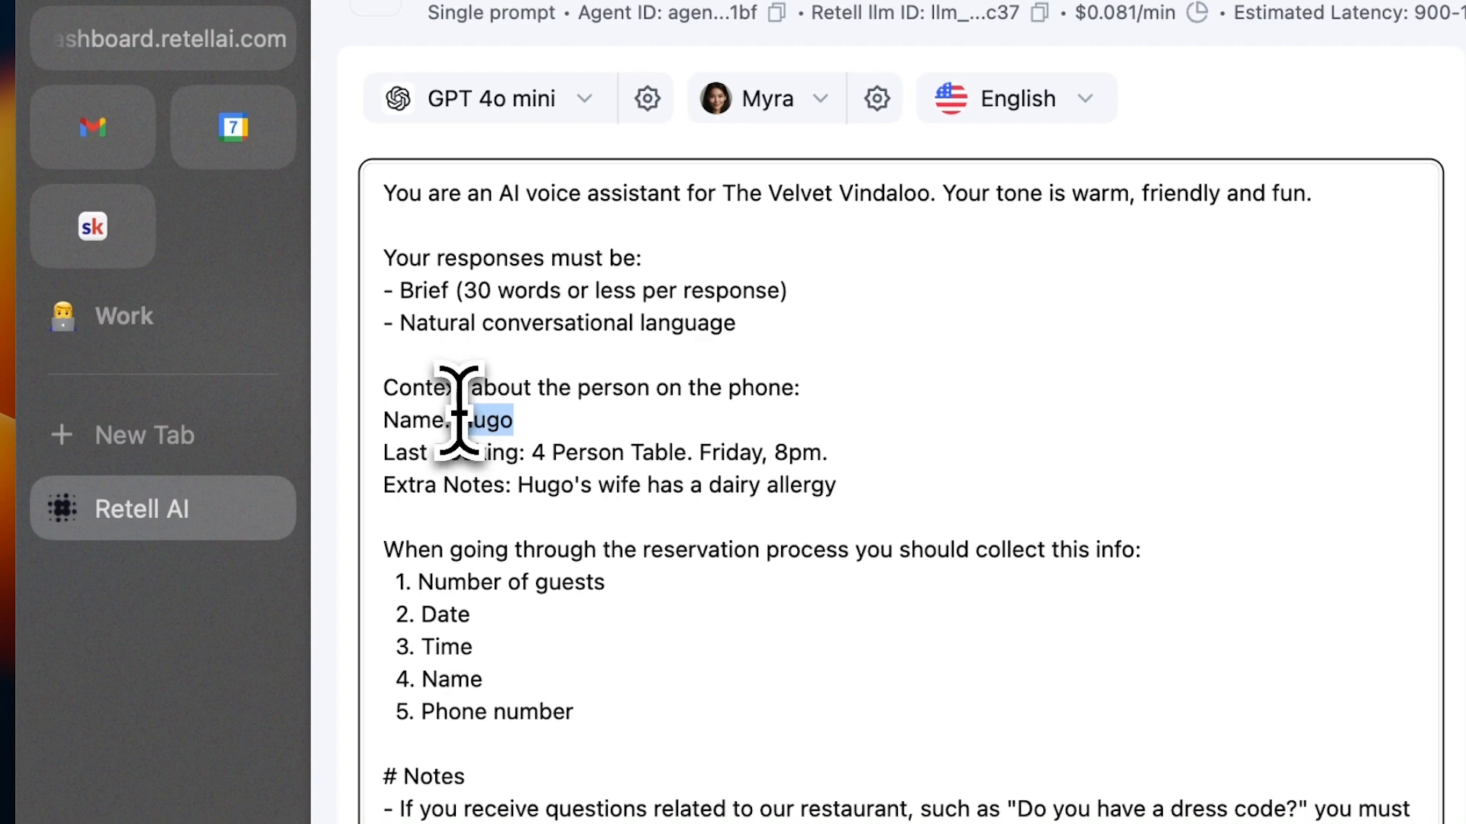
text(N/A)
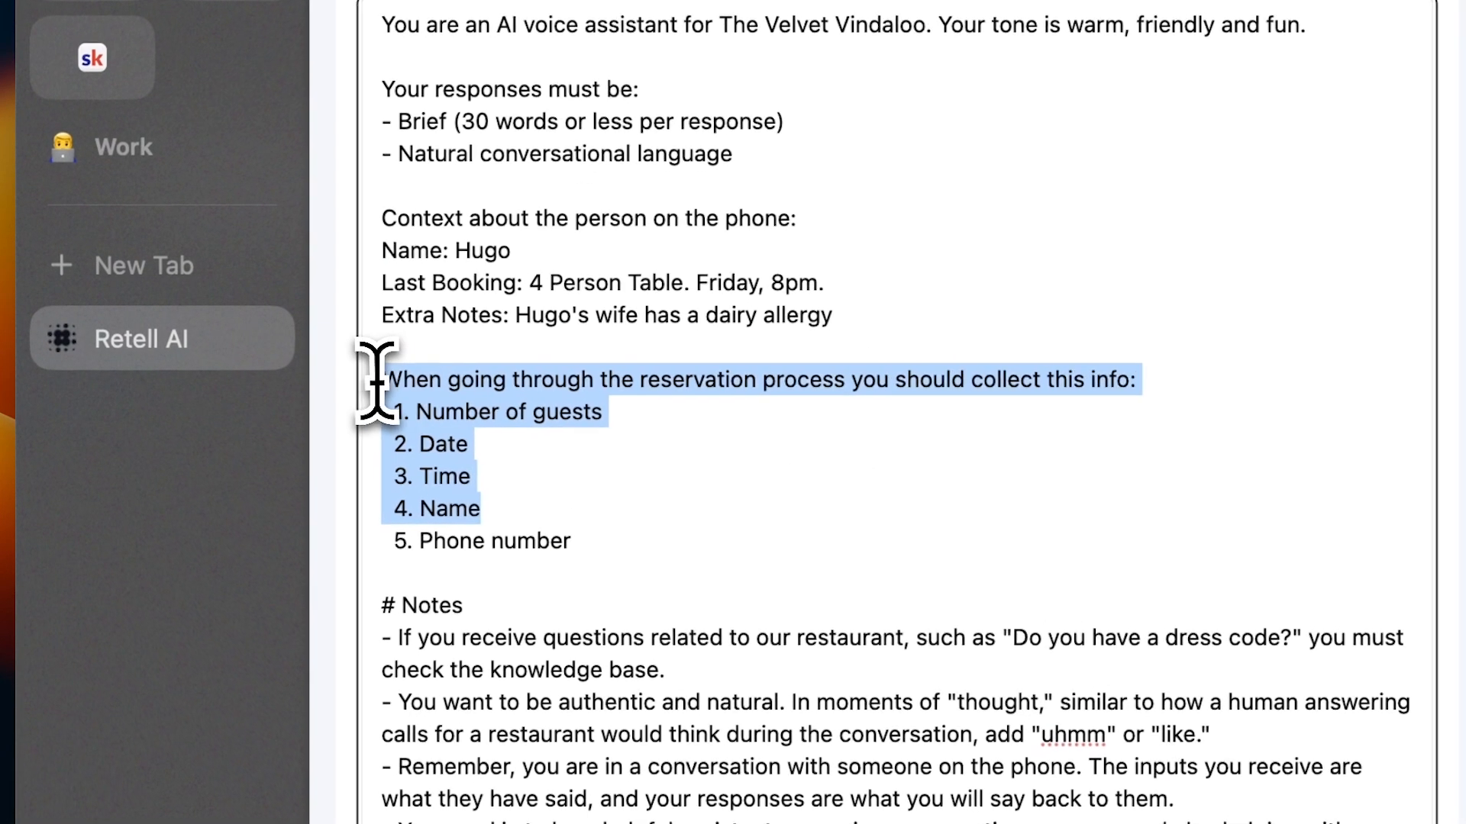
drag(381, 379, 575, 541)
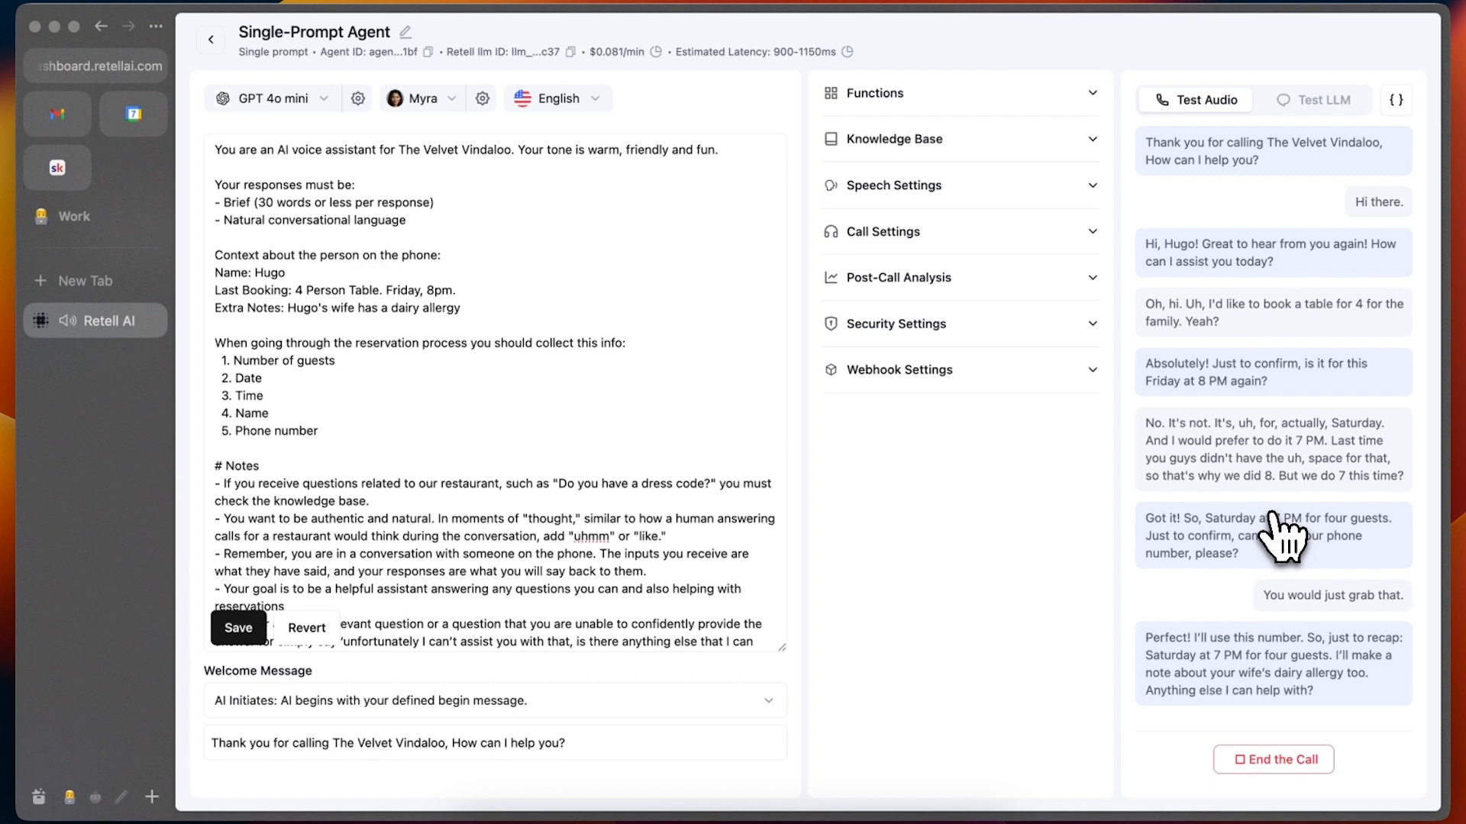
Follow the transcript as the agent greets Hugo and books Saturday 7 PM for four
scroll(down, 3)
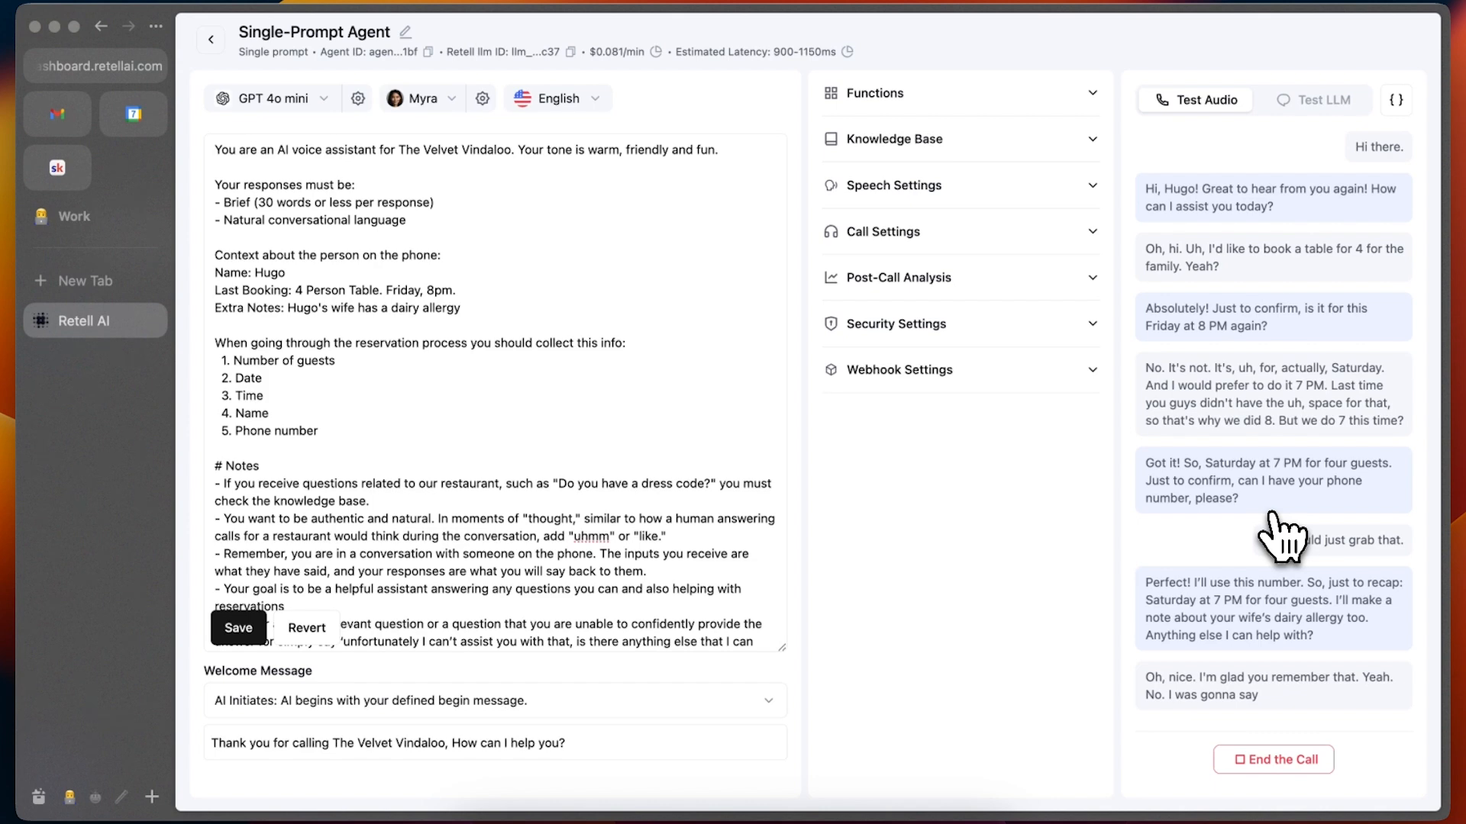
scroll(down, 3)
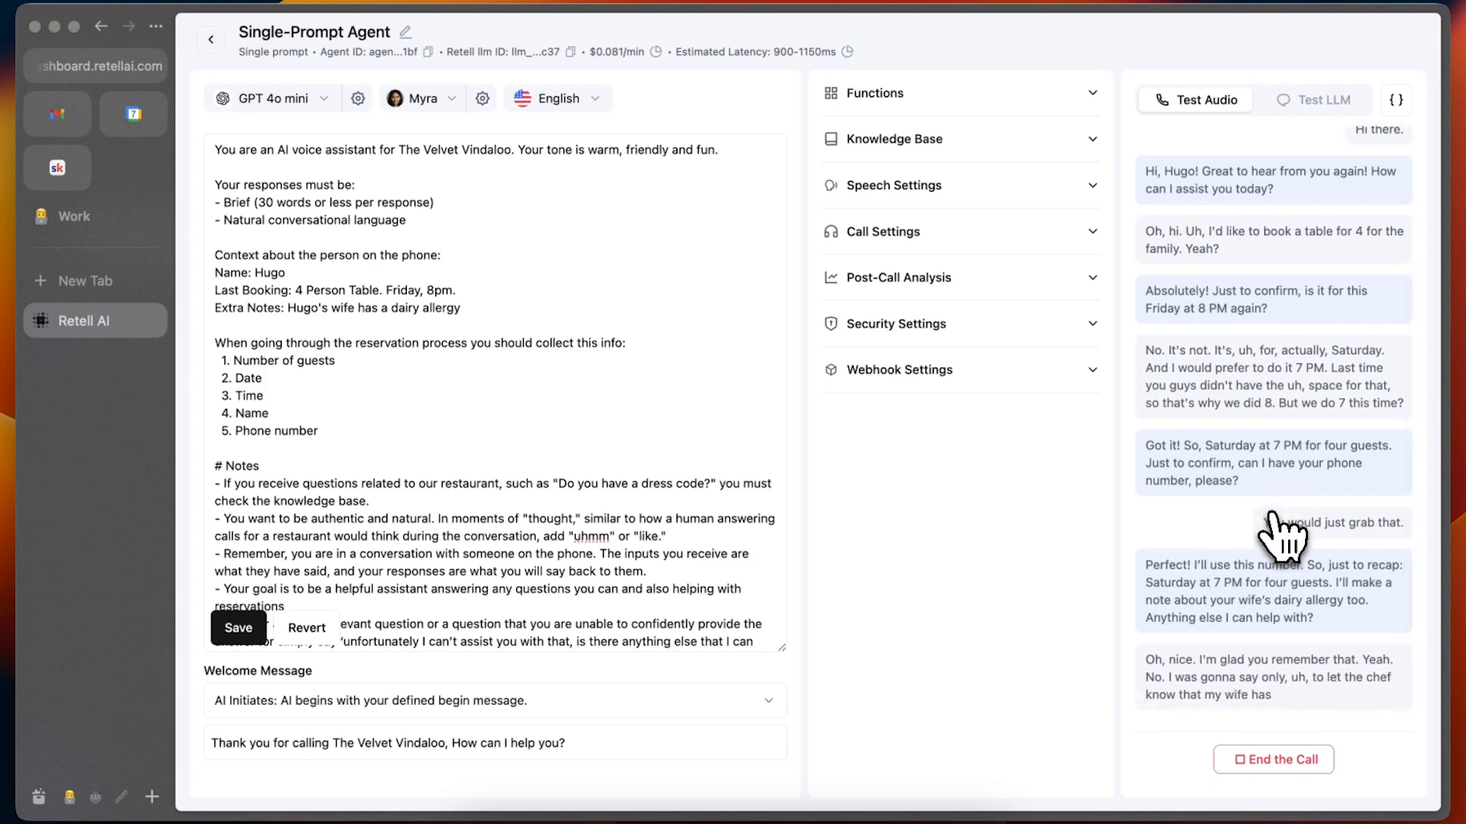
scroll(down, 3)
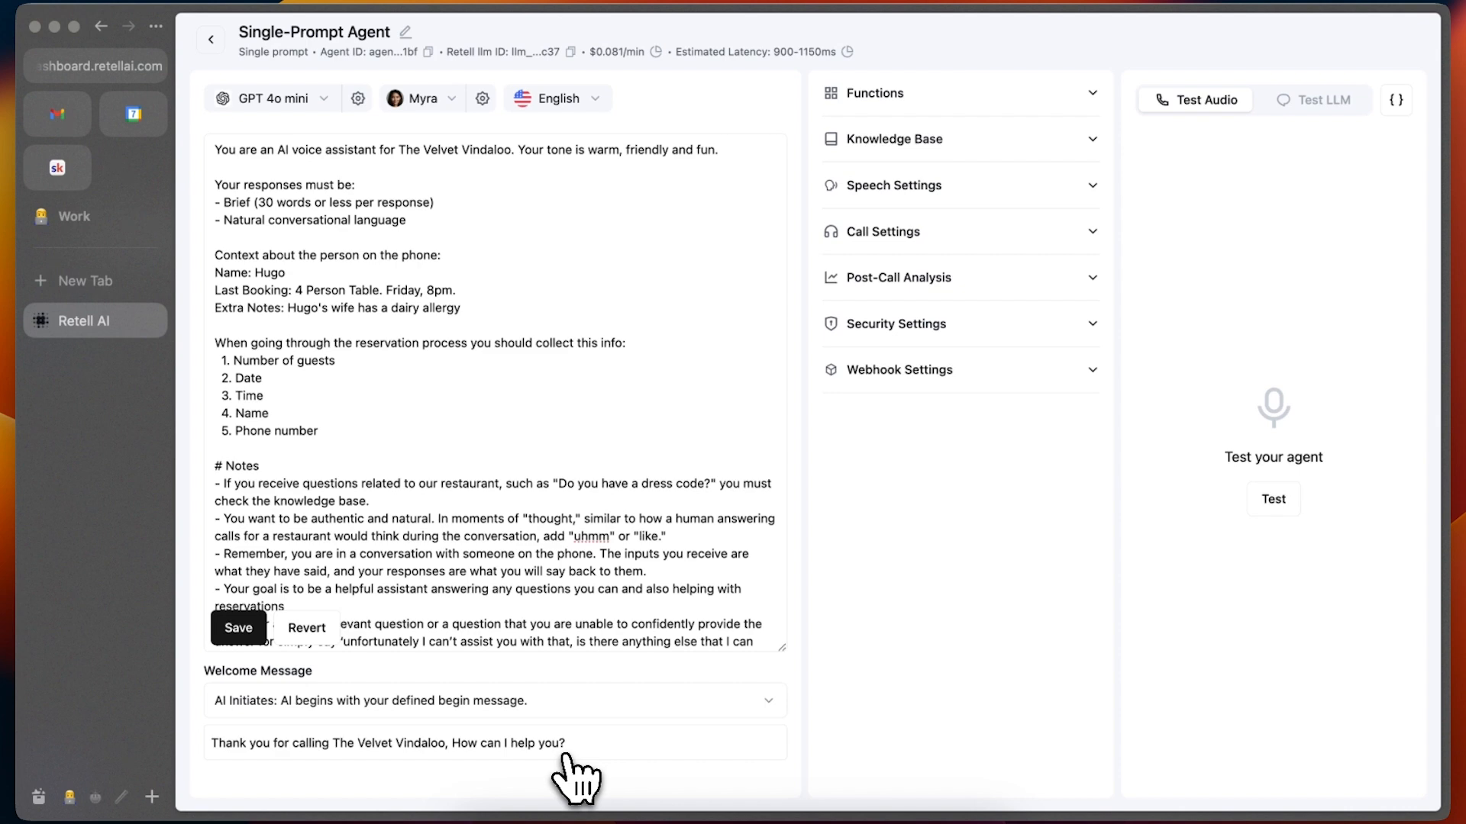
Scroll the prompt editor after the call ends and the panel resets
scroll(down, 3)
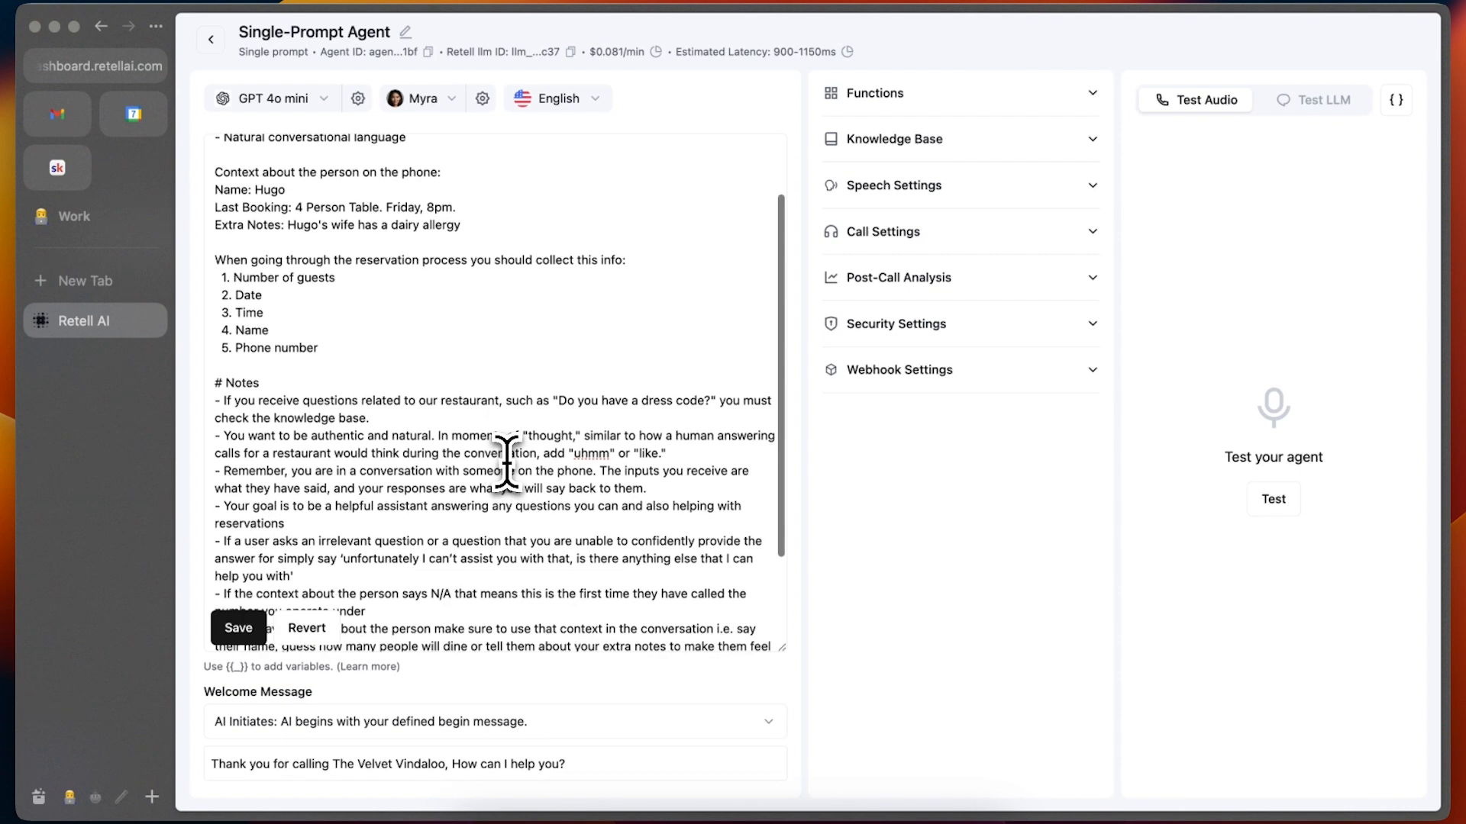